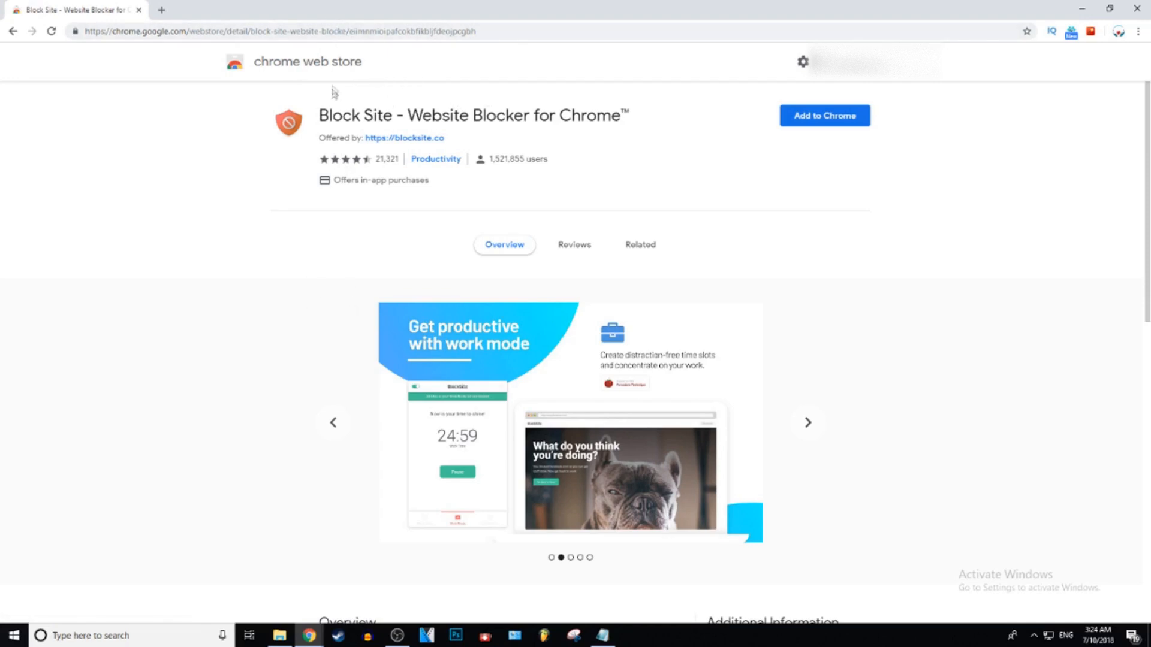
- Add the Block Site extension to Chrome from its Web Store page
click(824, 115)
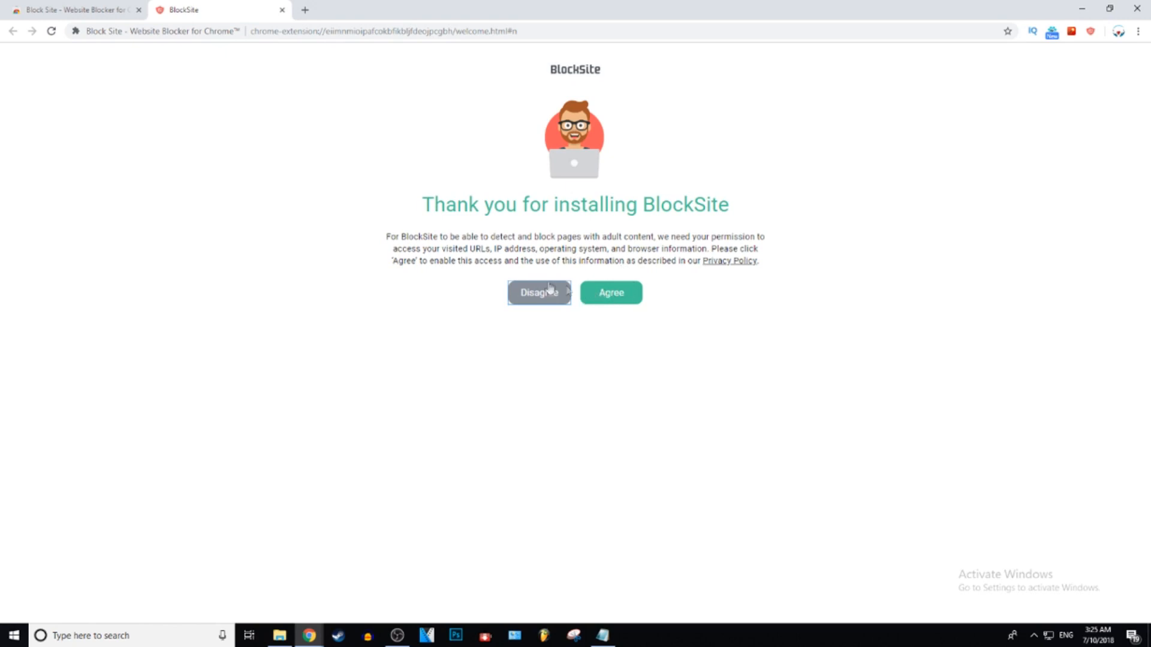
mouse_move(701, 247)
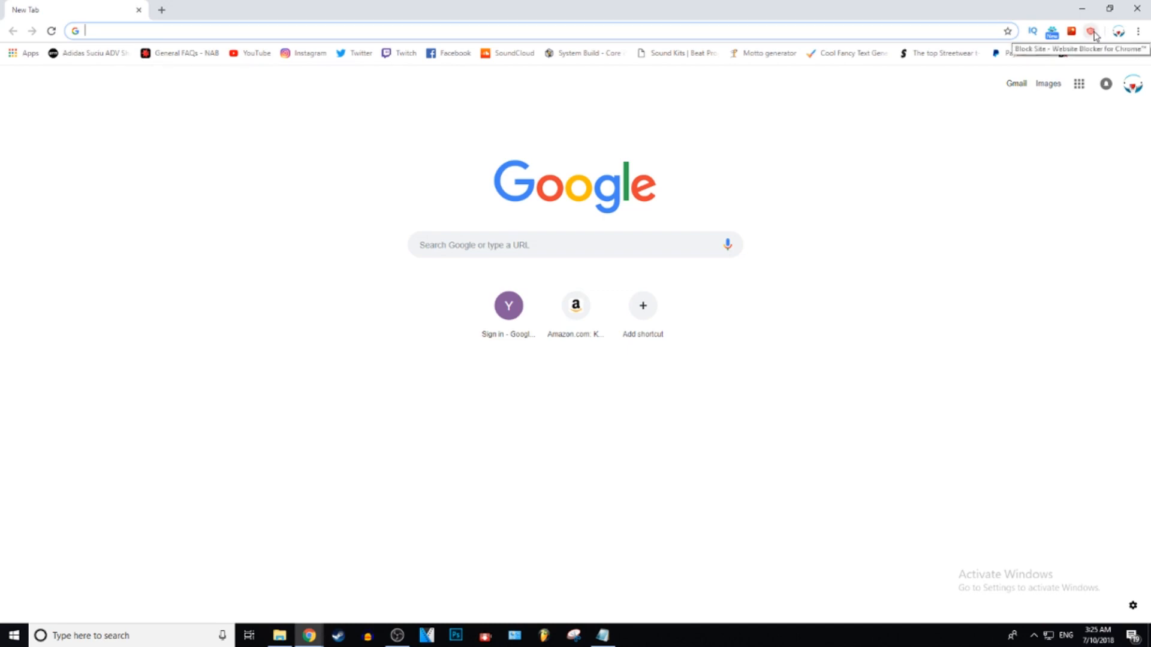
- Open BlockSite's full settings page from its toolbar popup
click(1090, 30)
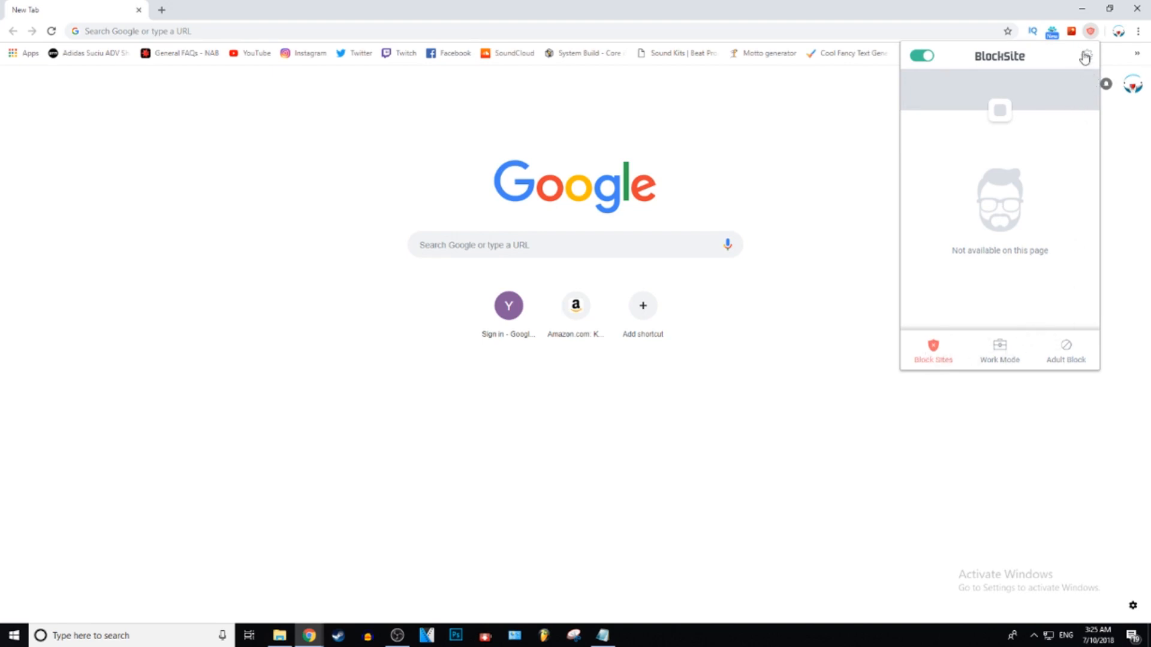
click(1085, 58)
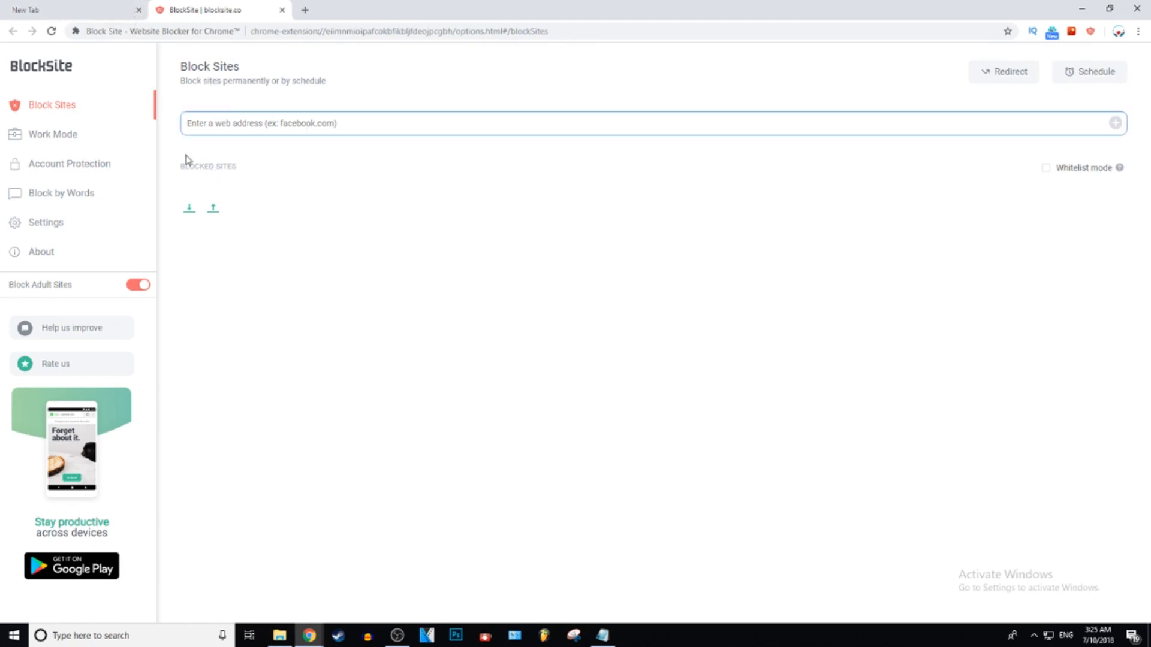
- Add youtube.com to BlockSite's blocked sites, then return to the blank new tab
text(you)
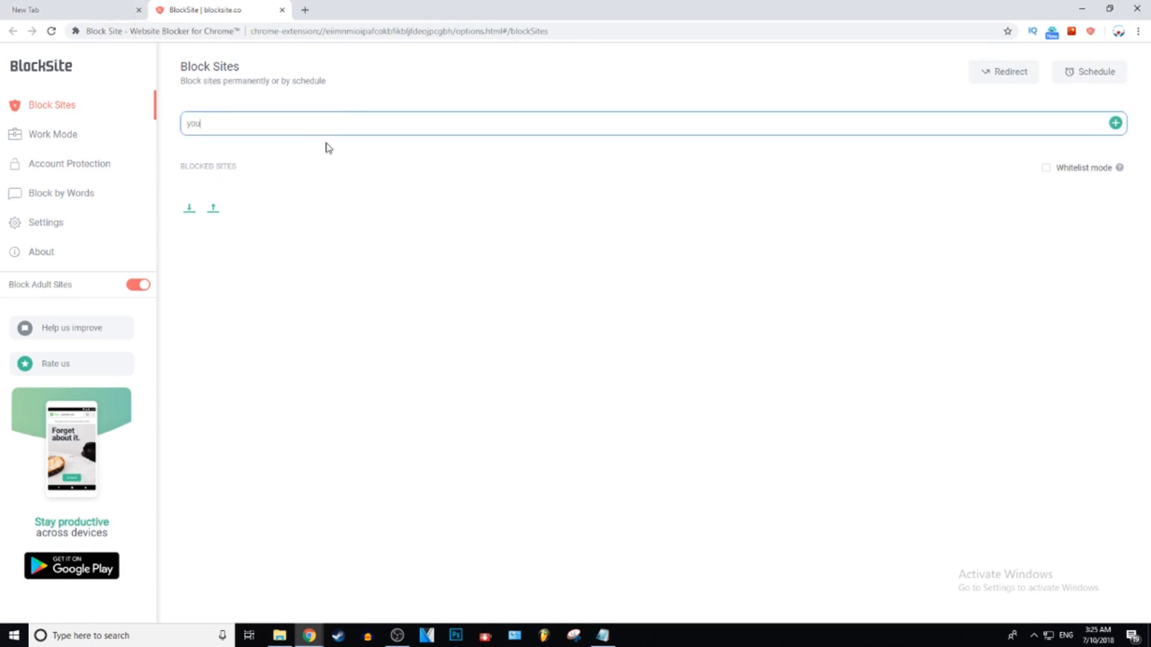
text(tube)
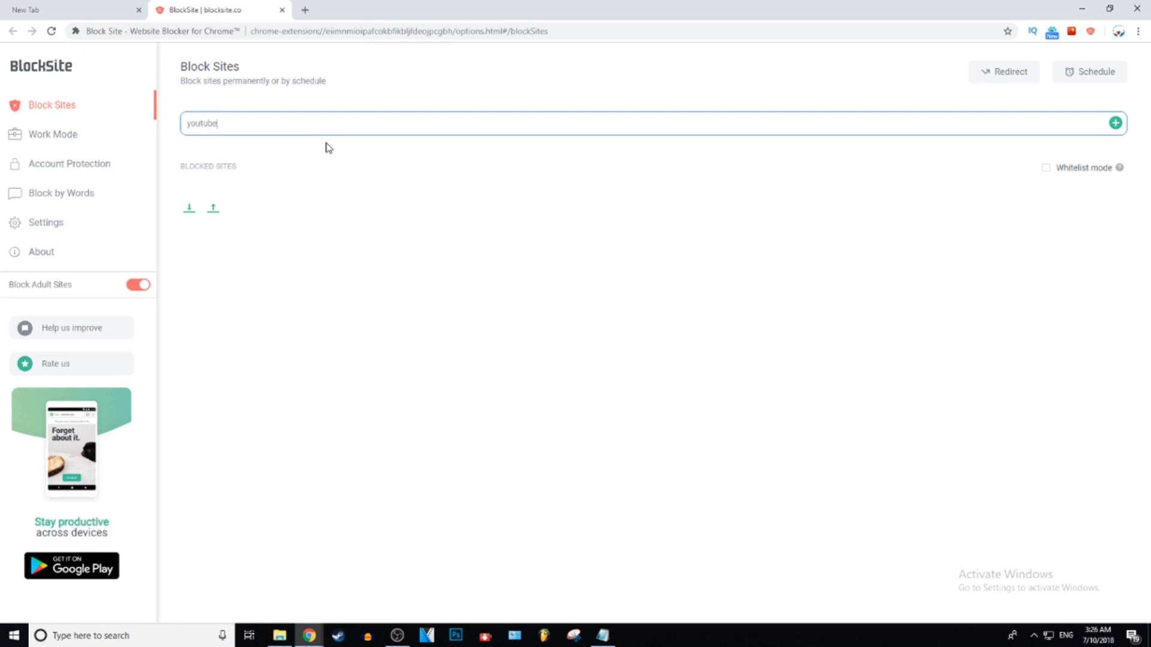
text(.com)
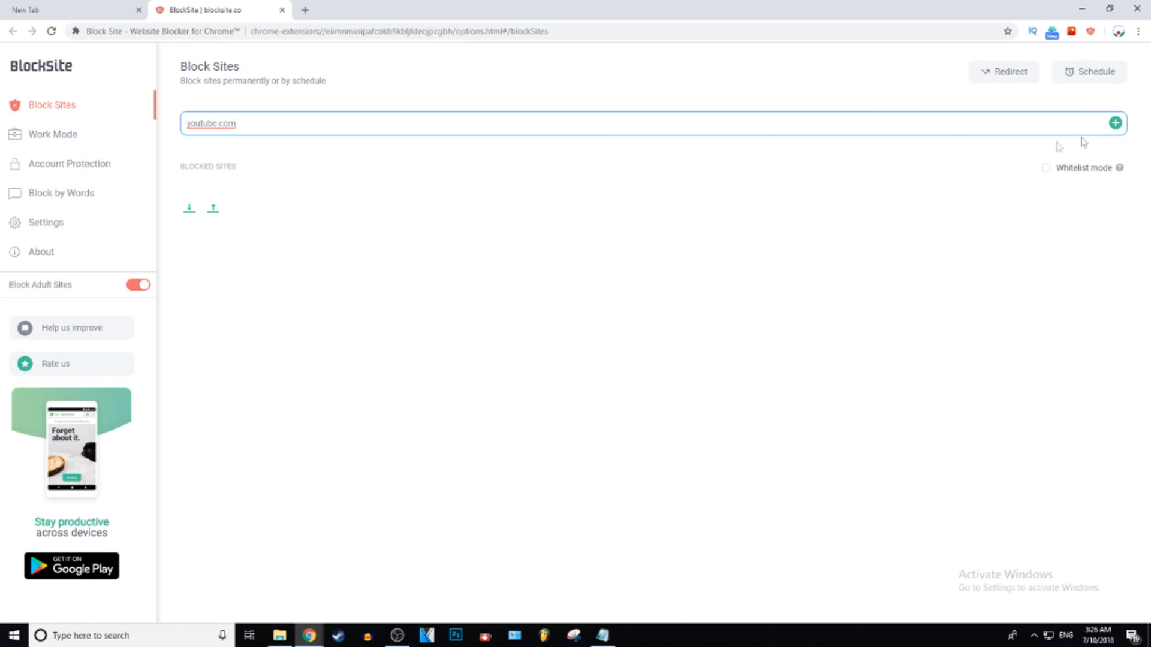
click(1115, 123)
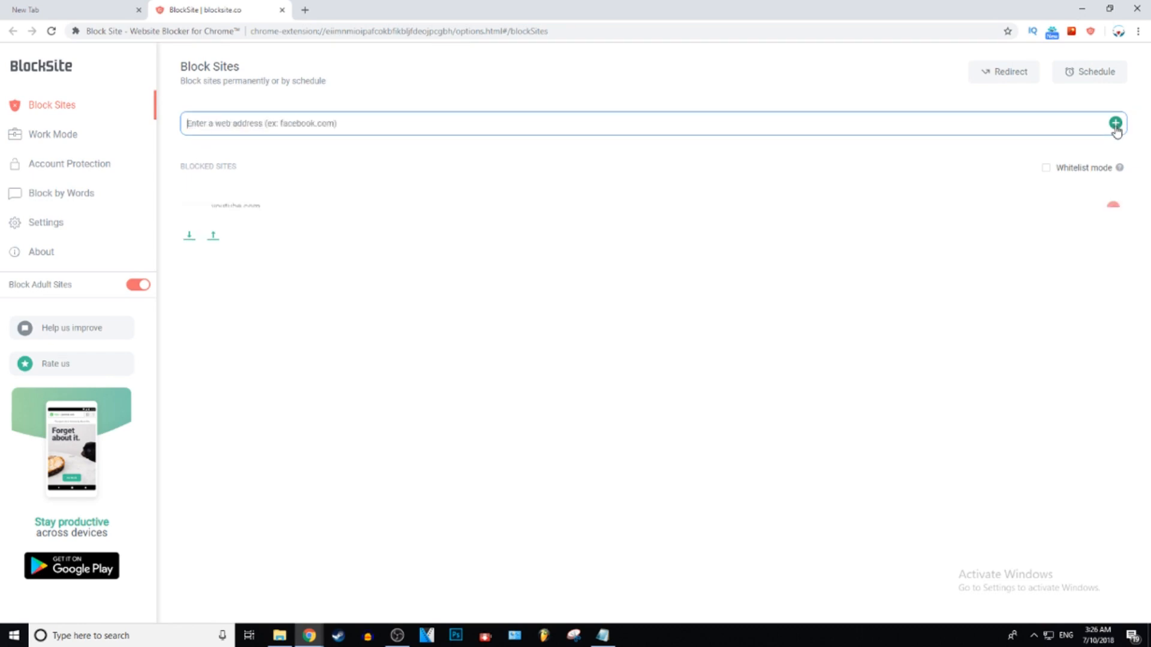
click(1115, 122)
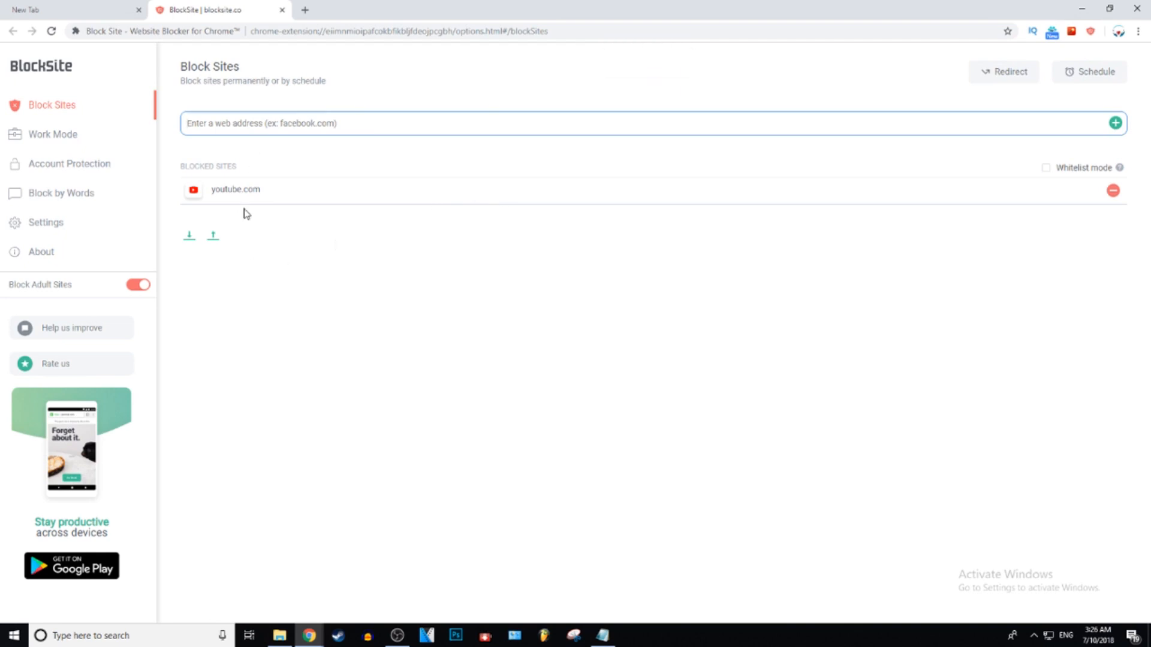
click(73, 10)
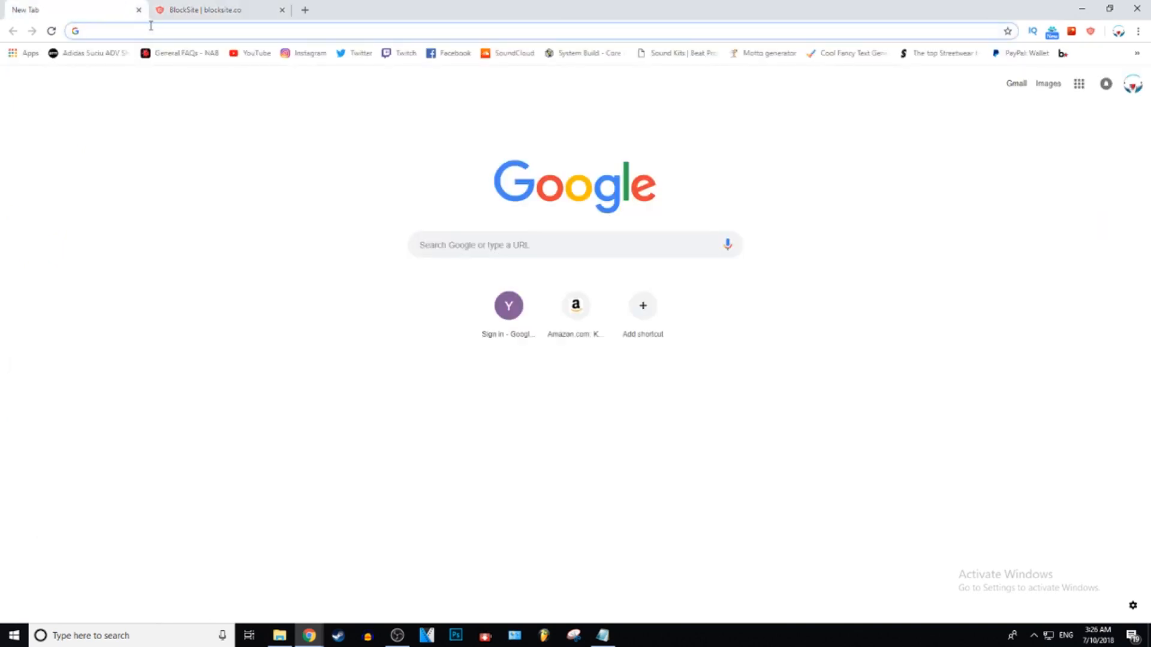
- Visit youtube in the address bar to trigger the block page
text(youtube)
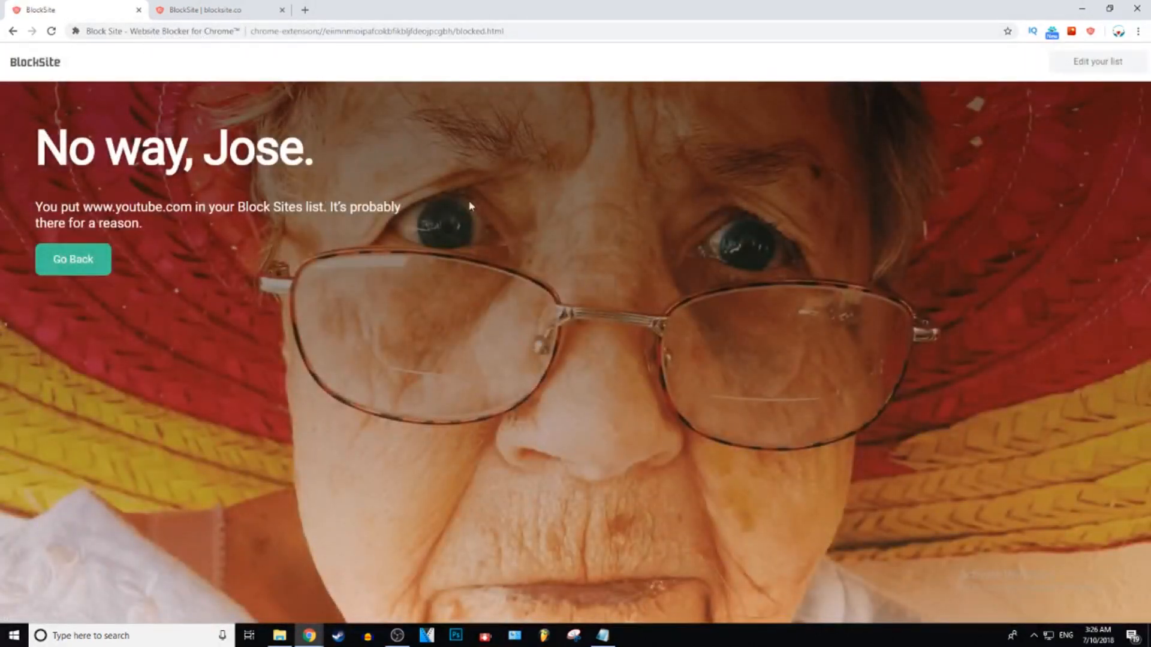
mouse_move(481, 225)
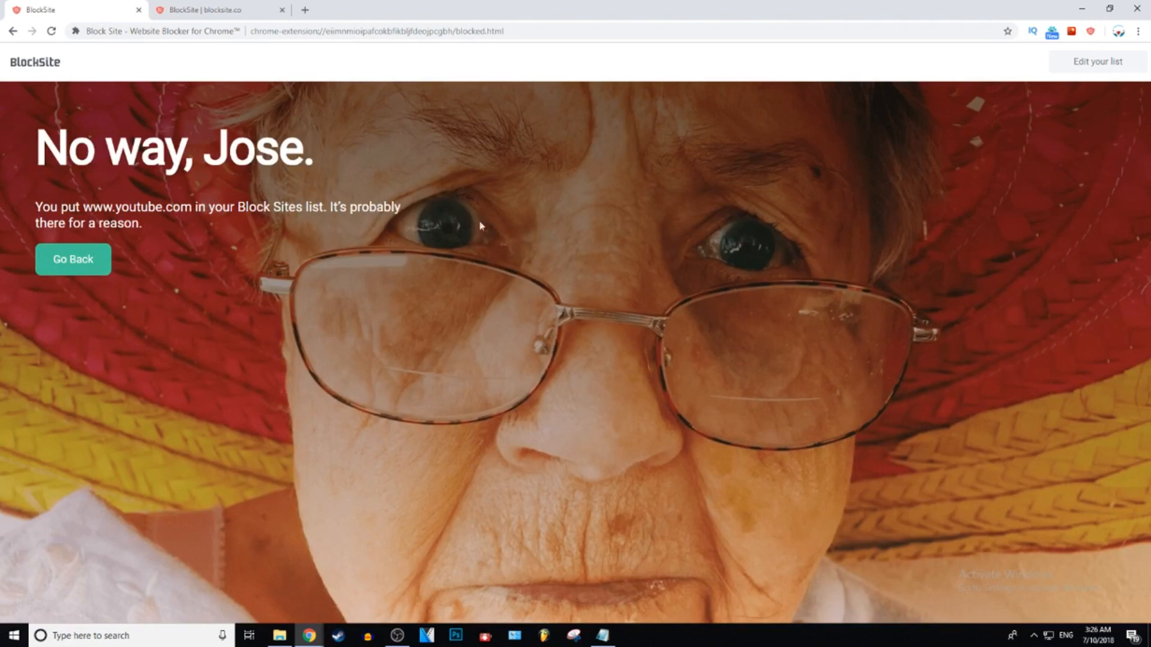
mouse_move(232, 265)
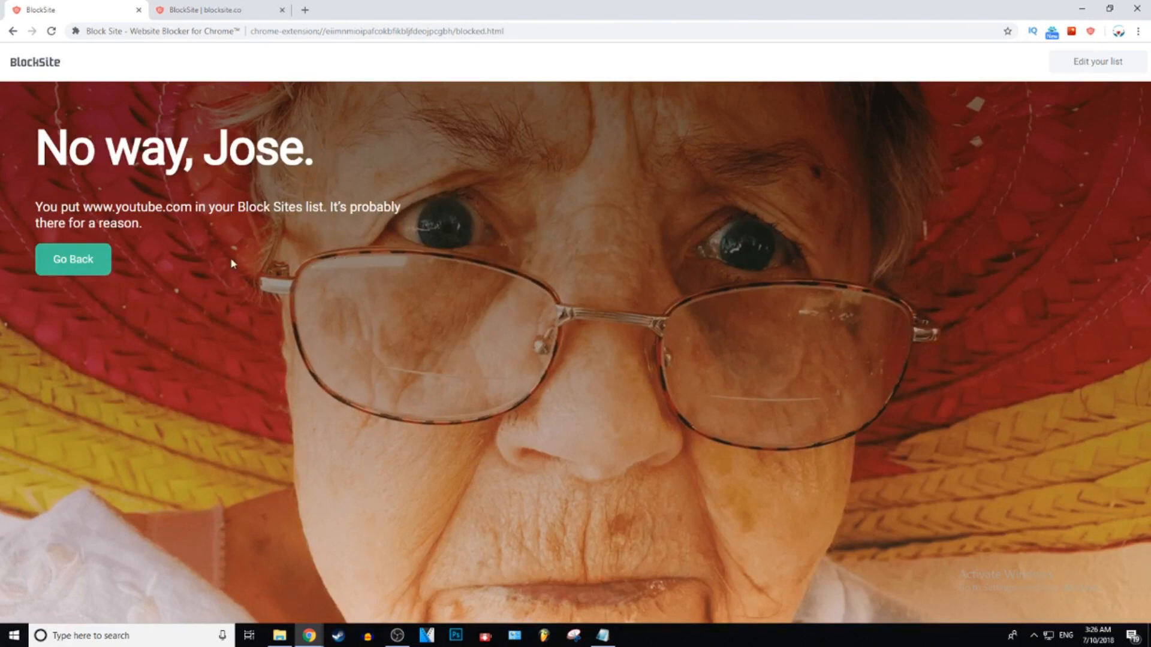
mouse_move(53, 288)
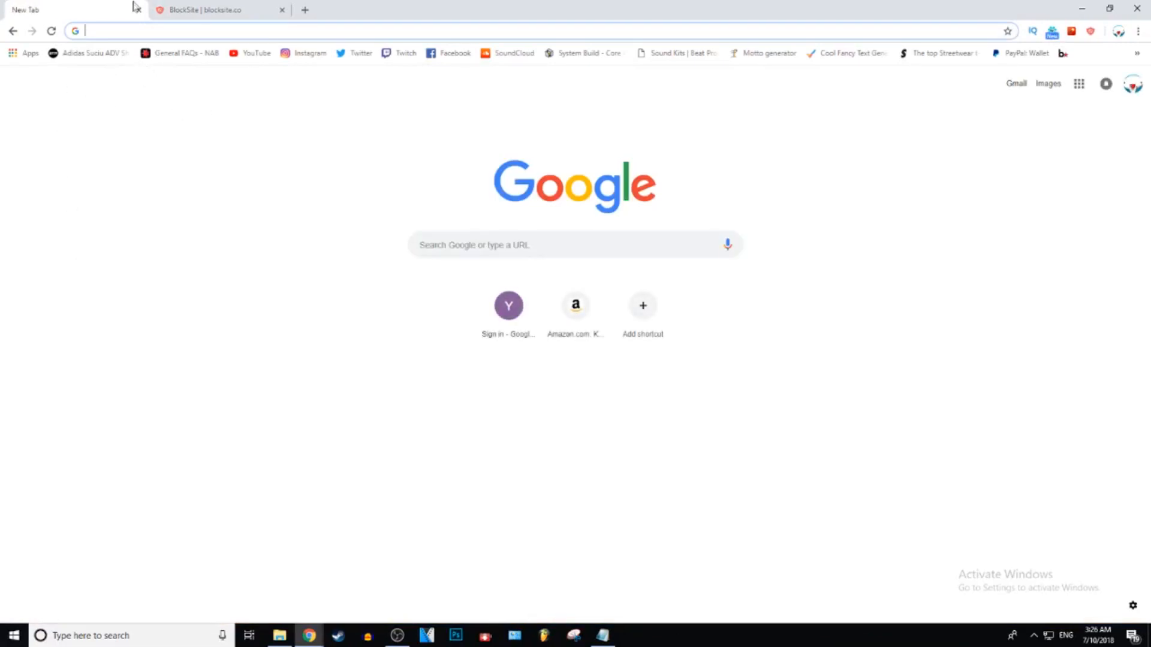
- Close the test tab and remove youtube.com from the blocked sites list
click(213, 10)
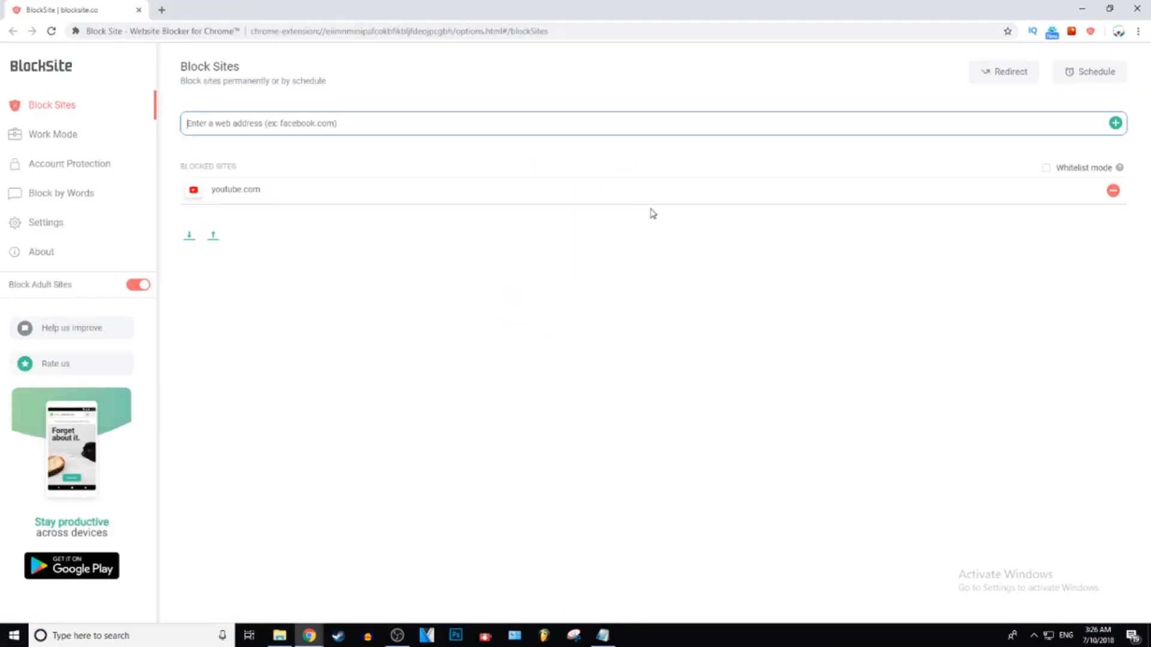
click(1113, 190)
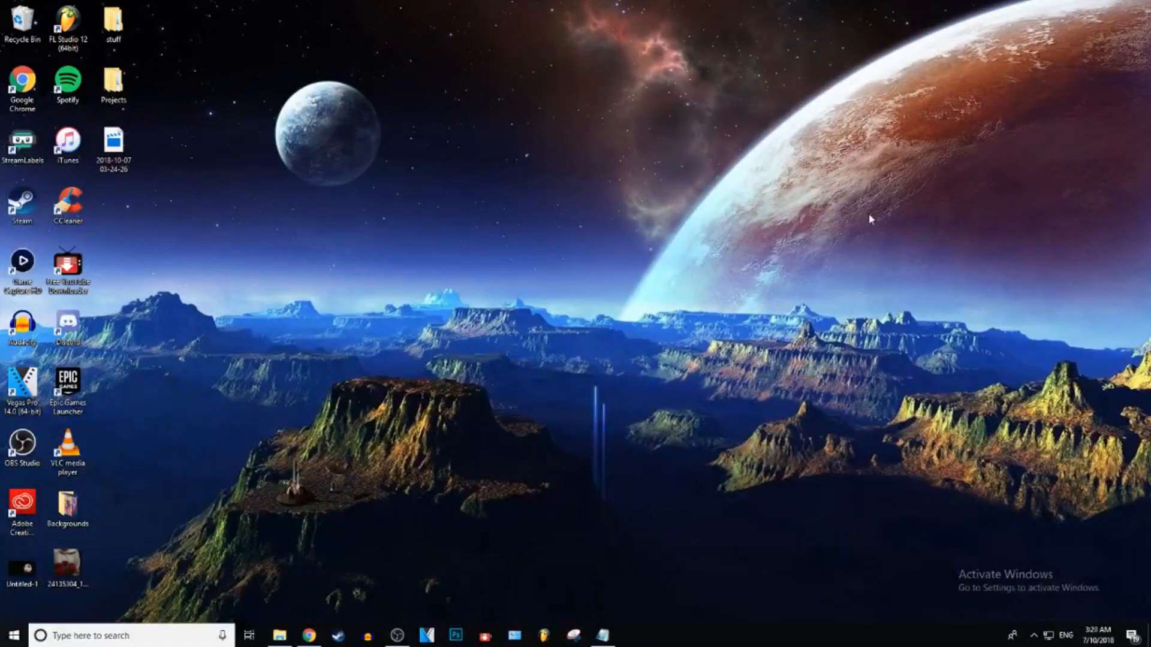
mouse_move(585, 321)
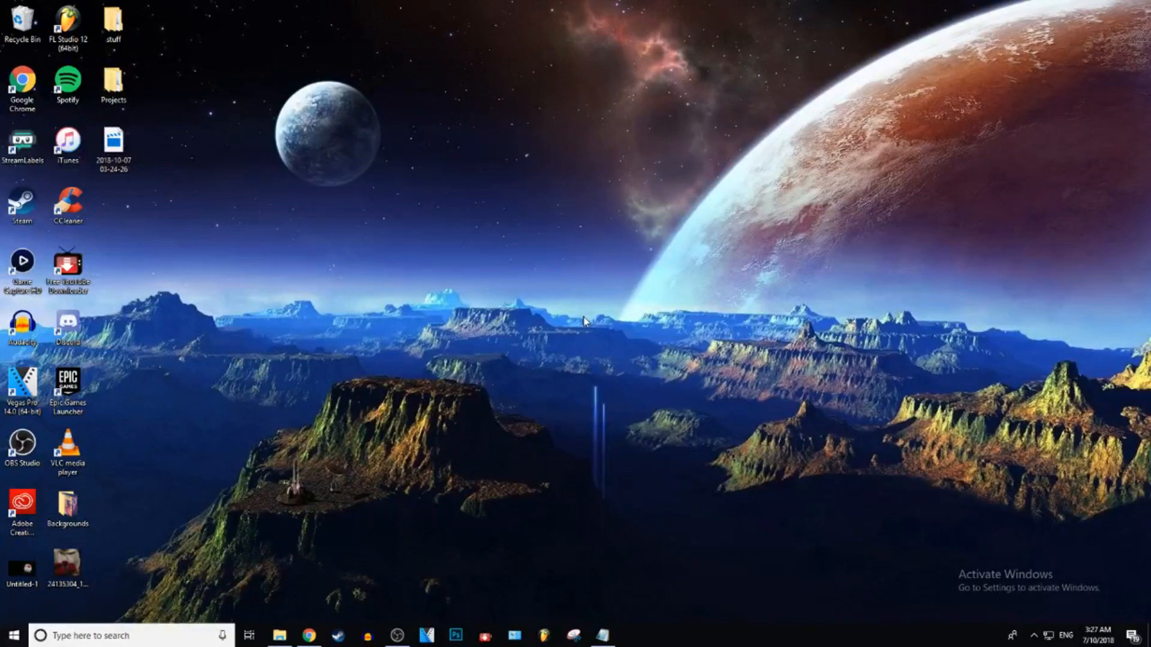
mouse_move(423, 448)
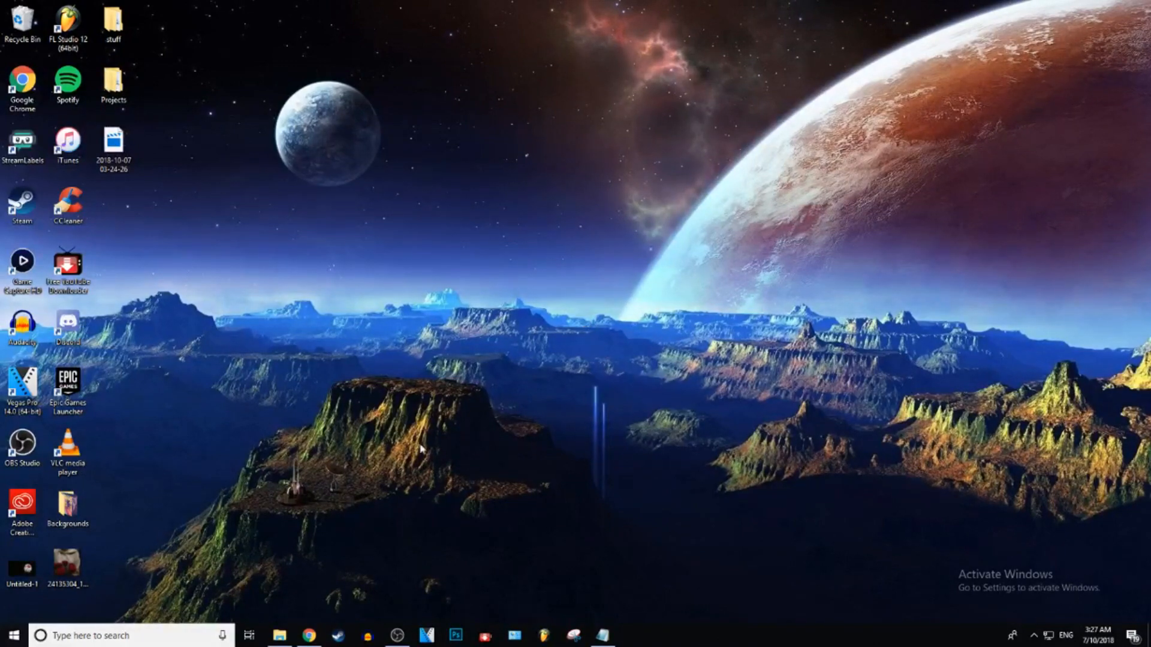